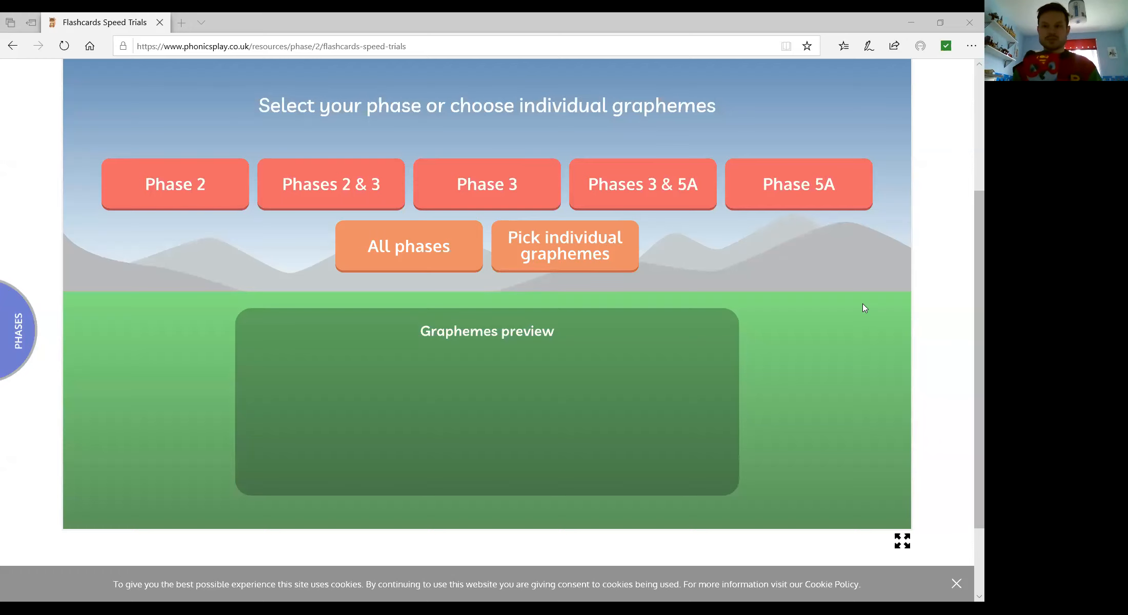
{"action": "mouse_move", "coordinate": [165, 186]}
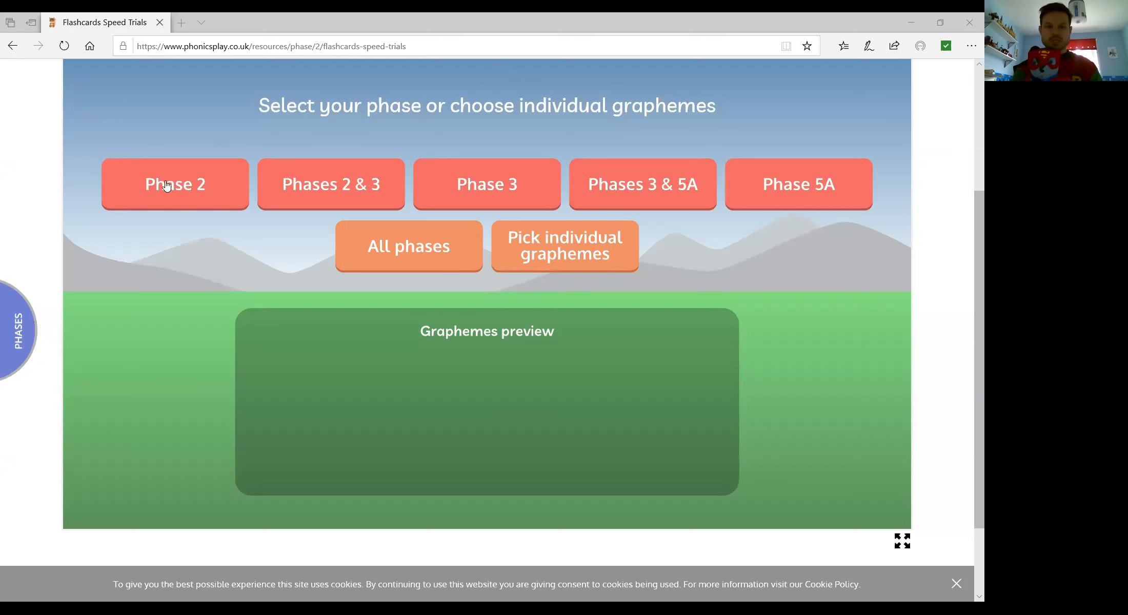
Choose Phase 2 graphemes, a blue car, and cycle the design through daisies and stripes back to flames
{"action": "left_click", "coordinate": [174, 185]}
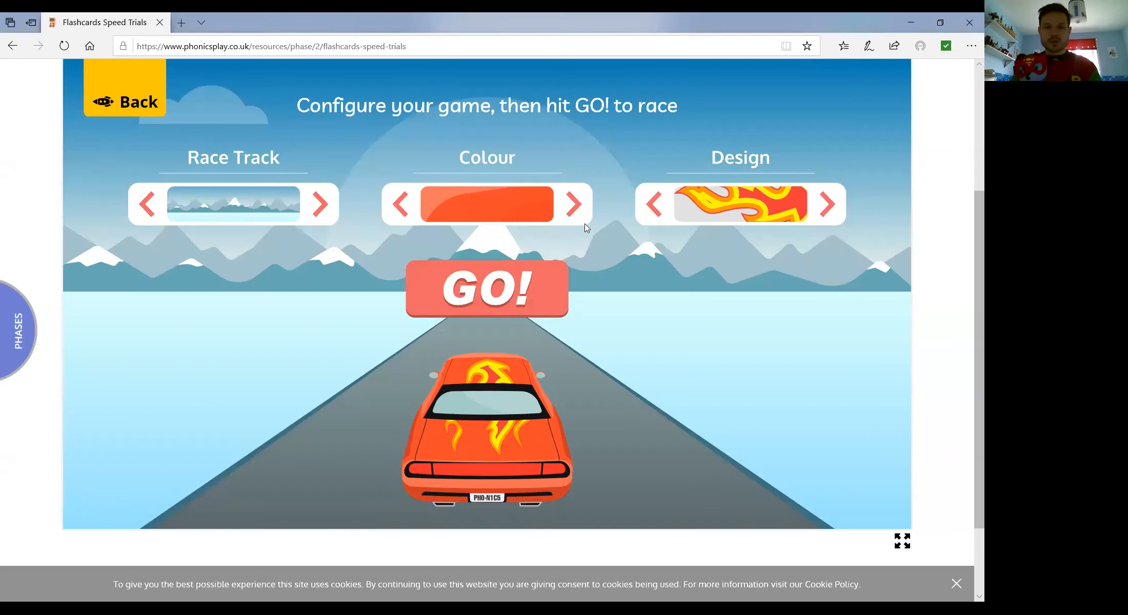
{"action": "left_click", "coordinate": [574, 204]}
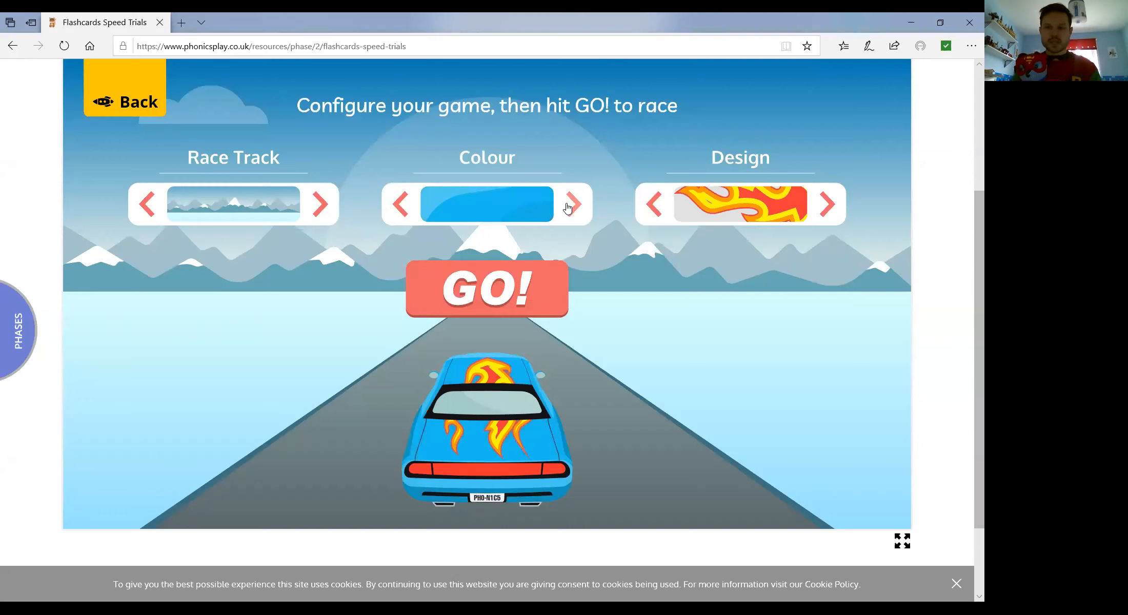
{"action": "left_click", "coordinate": [825, 204]}
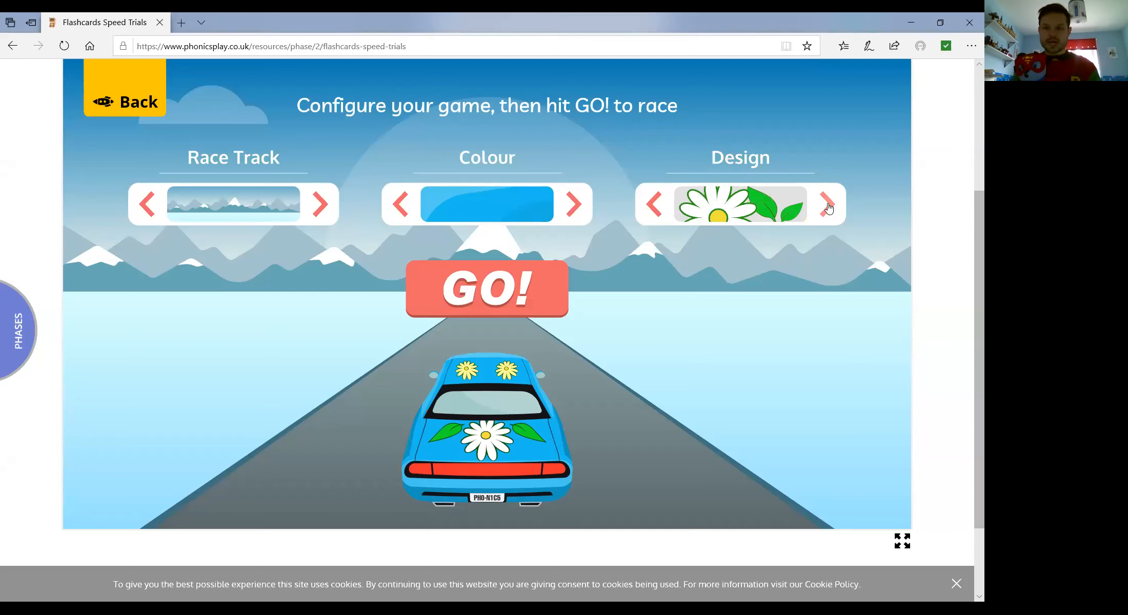
{"action": "left_click", "coordinate": [827, 204]}
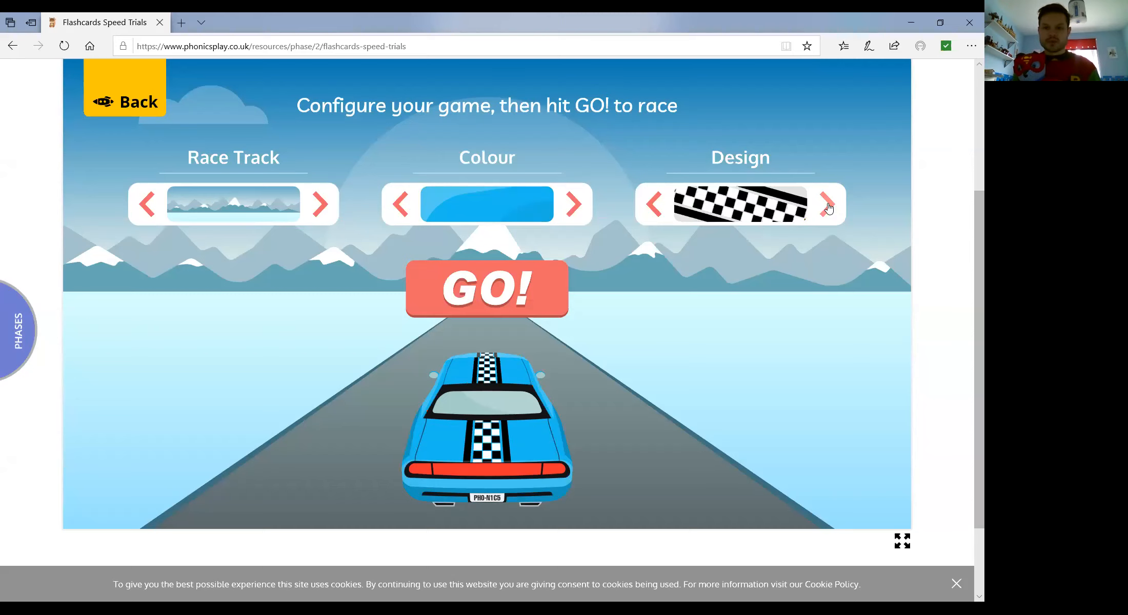
{"action": "left_click", "coordinate": [826, 204]}
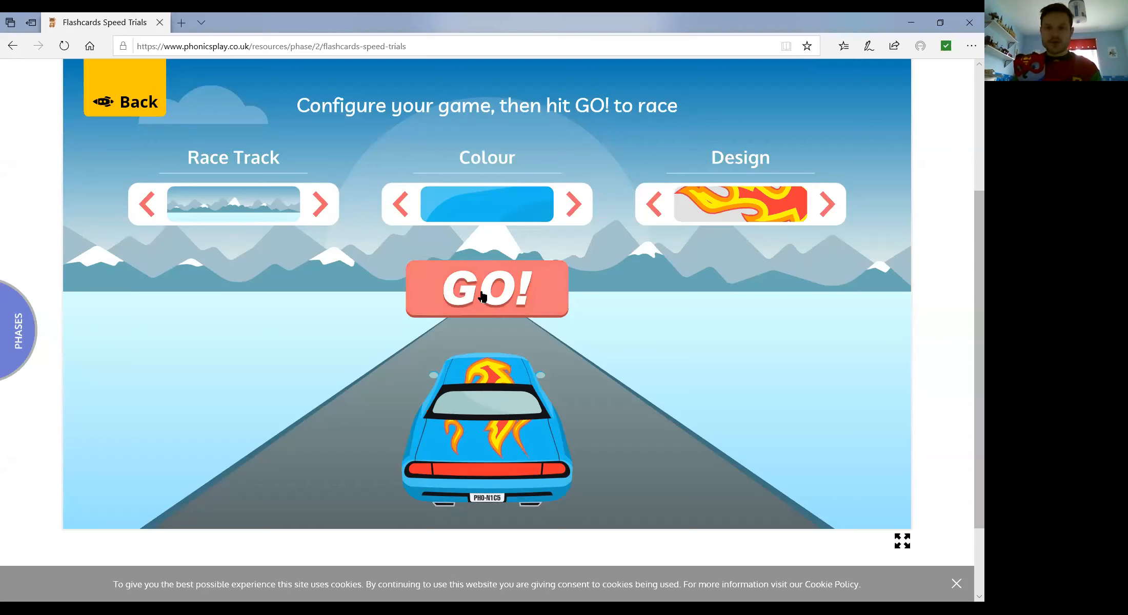
Start the race and mark b, ck, n, the next grapheme, t and r as read correctly
{"action": "left_click", "coordinate": [486, 289]}
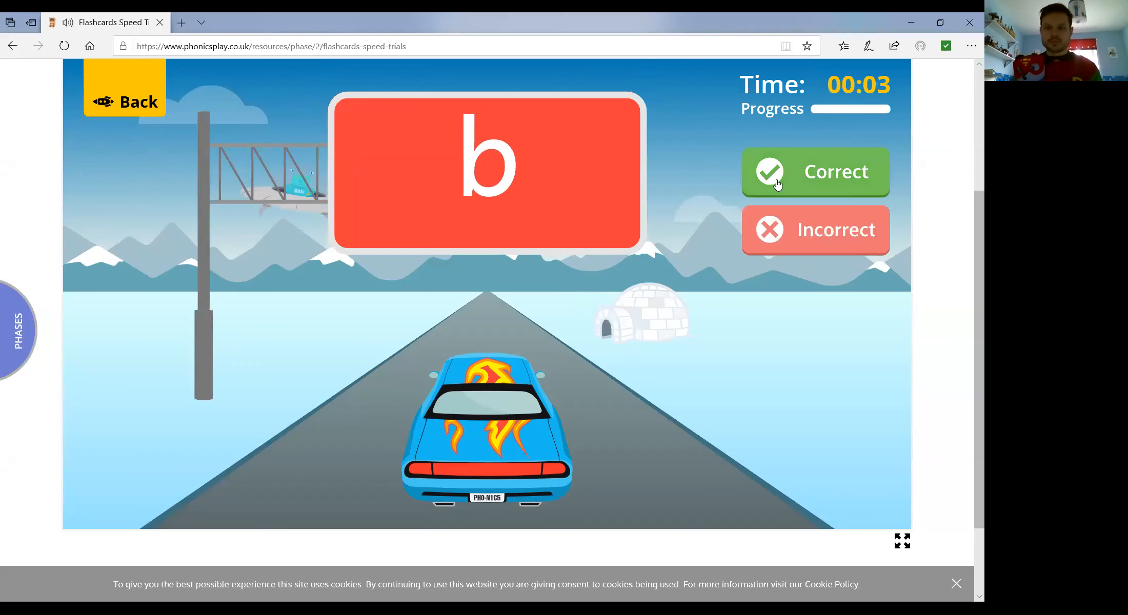
{"action": "left_click", "coordinate": [815, 173]}
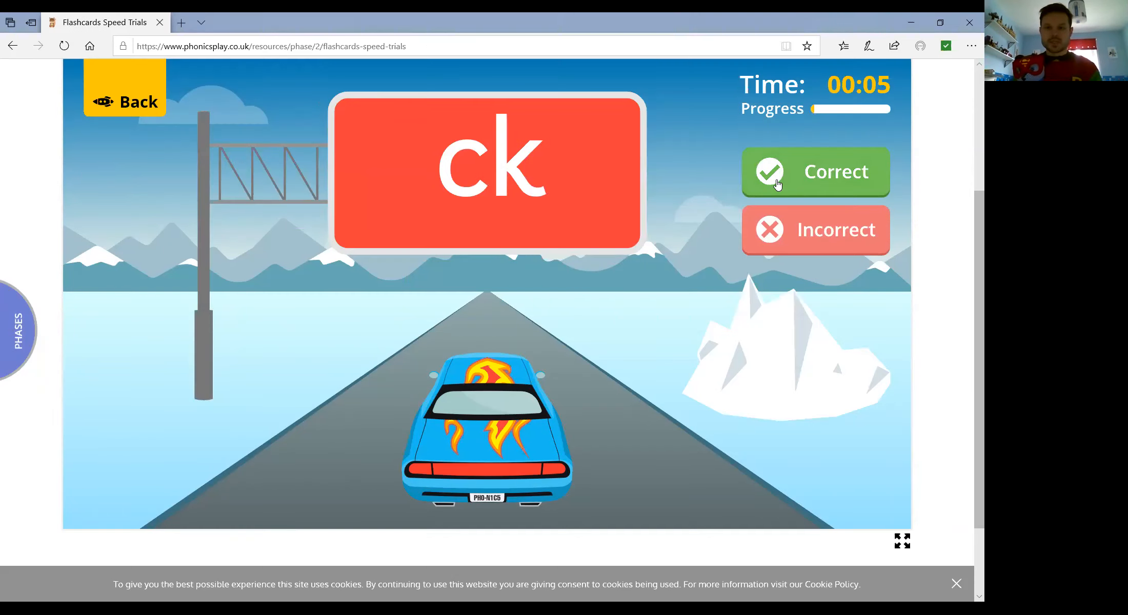
{"action": "left_click", "coordinate": [816, 171]}
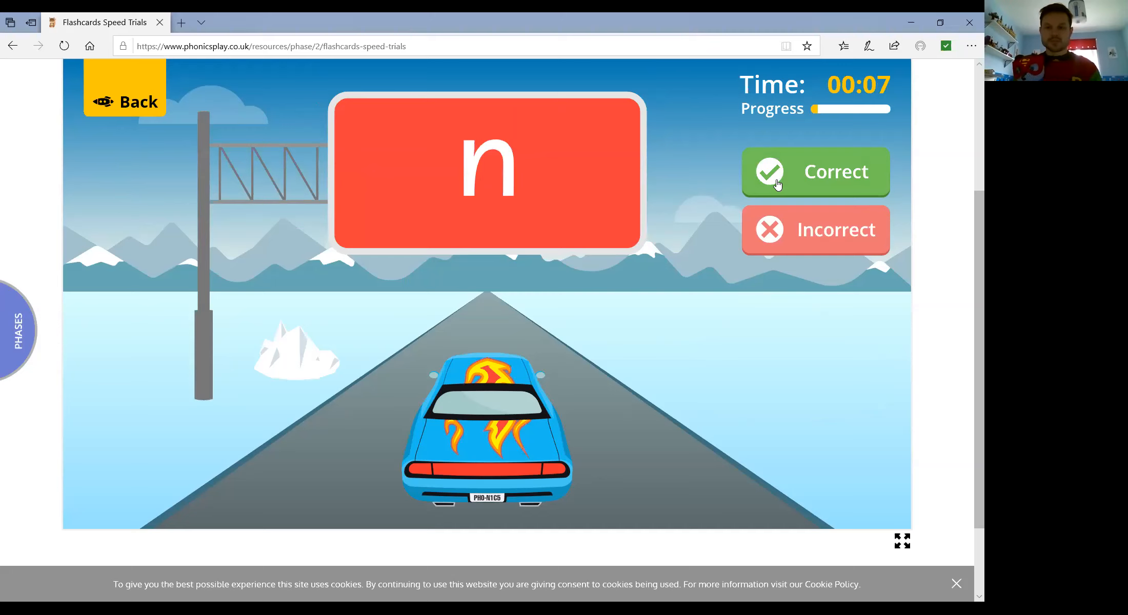
{"action": "left_click", "coordinate": [816, 171]}
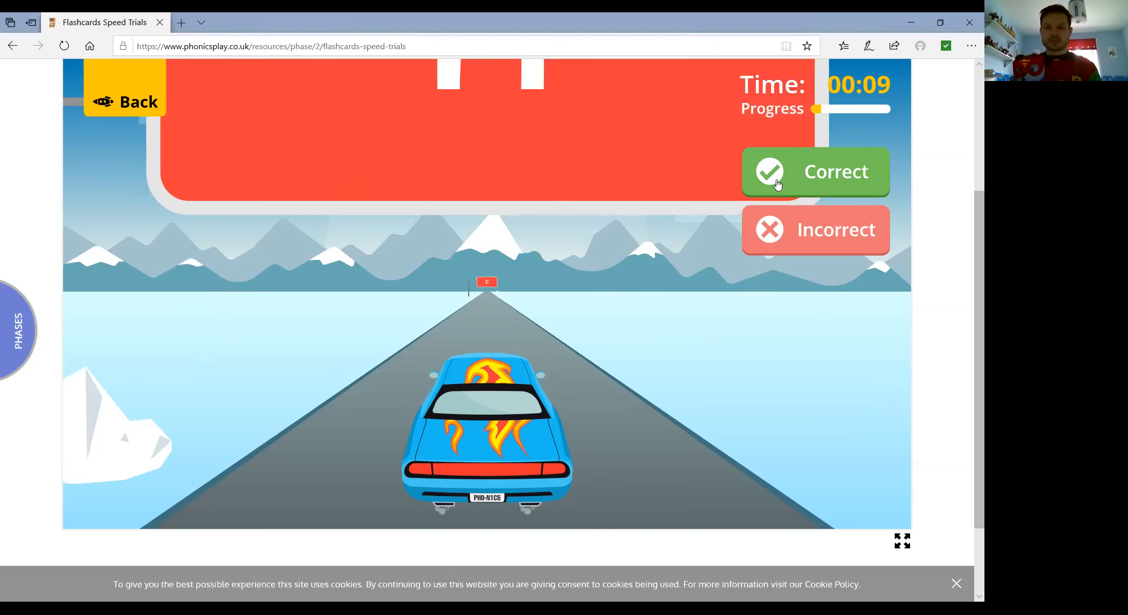
{"action": "left_click", "coordinate": [815, 171]}
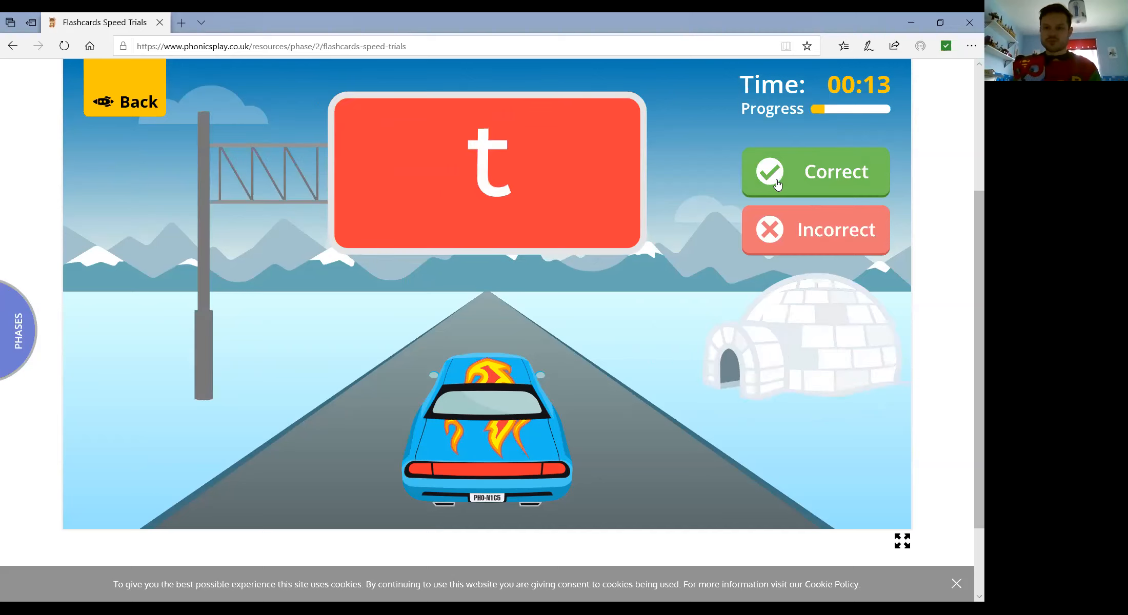
{"action": "left_click", "coordinate": [815, 171]}
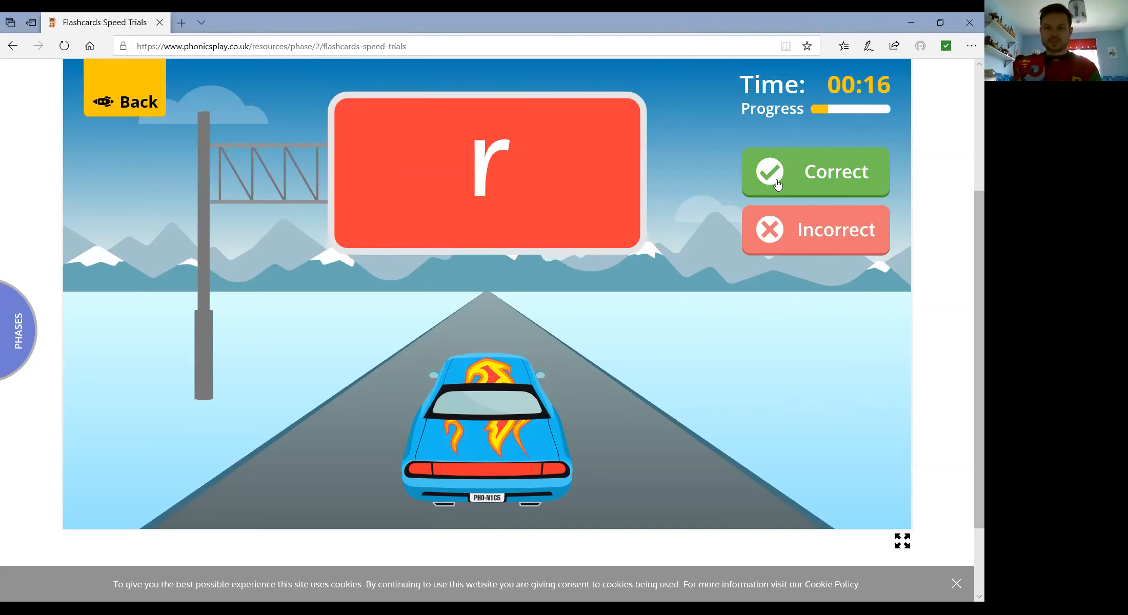
{"action": "left_click", "coordinate": [816, 172]}
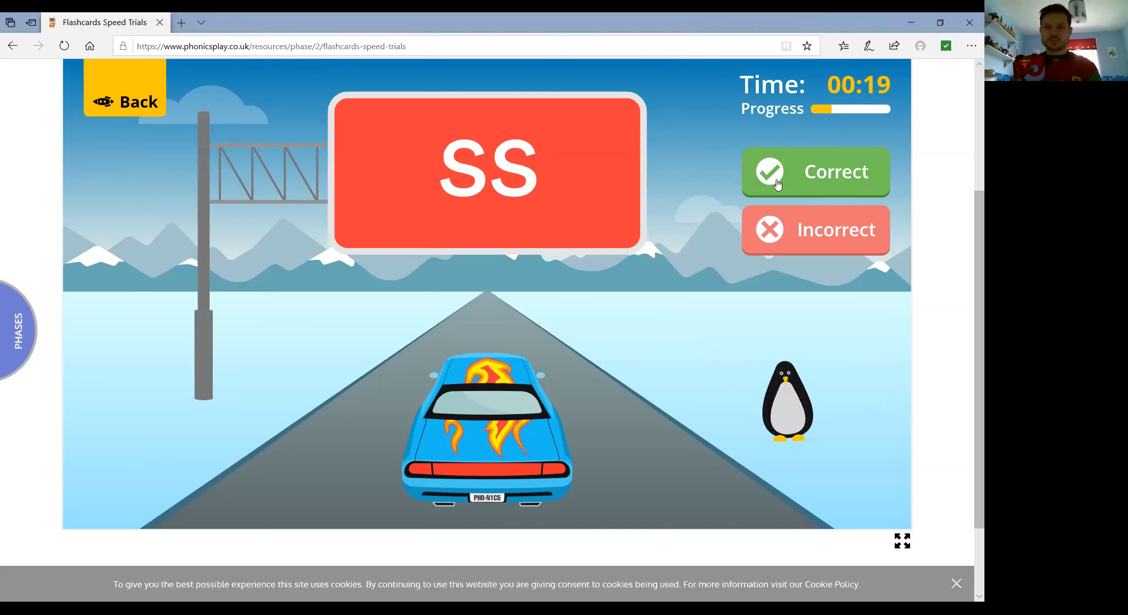
Mark ss, ff, u, a, s, o and the following sound as read correctly
{"action": "left_click", "coordinate": [816, 172]}
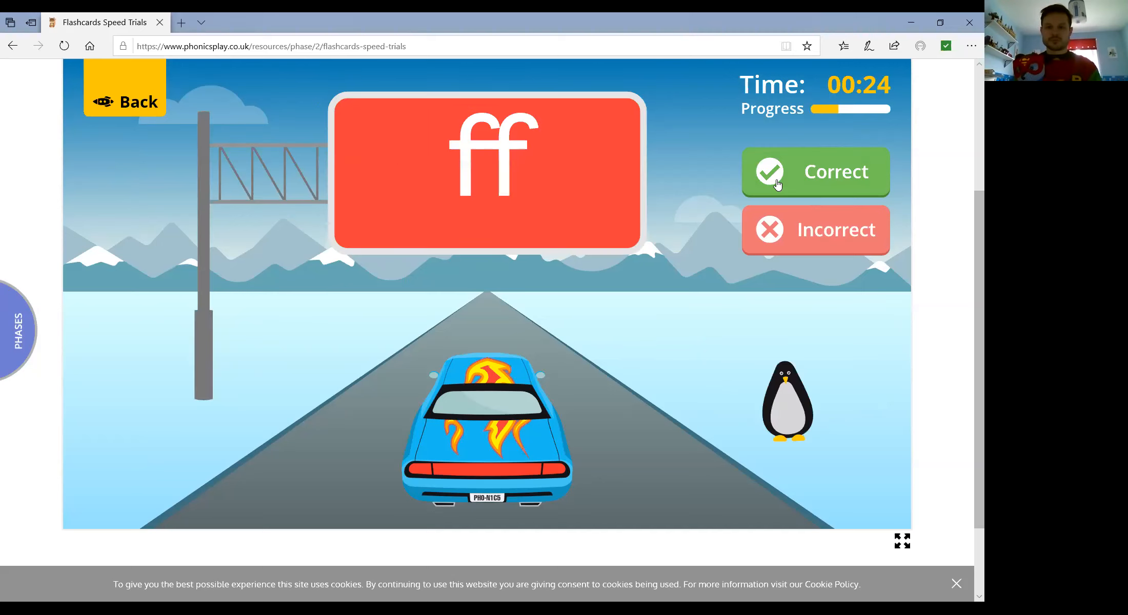
{"action": "left_click", "coordinate": [815, 172]}
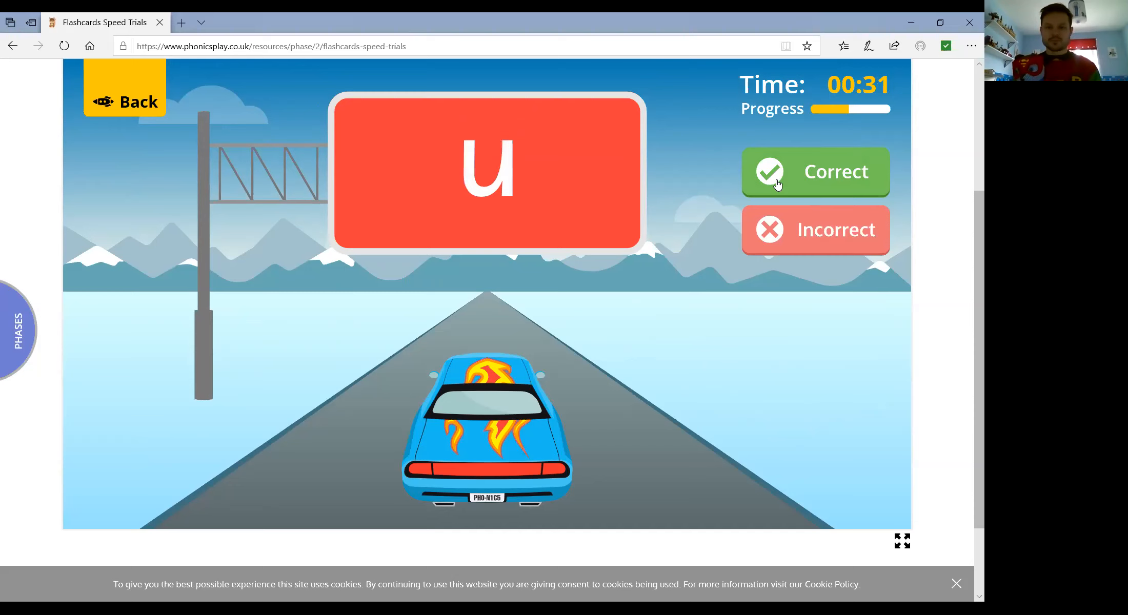
{"action": "left_click", "coordinate": [814, 173]}
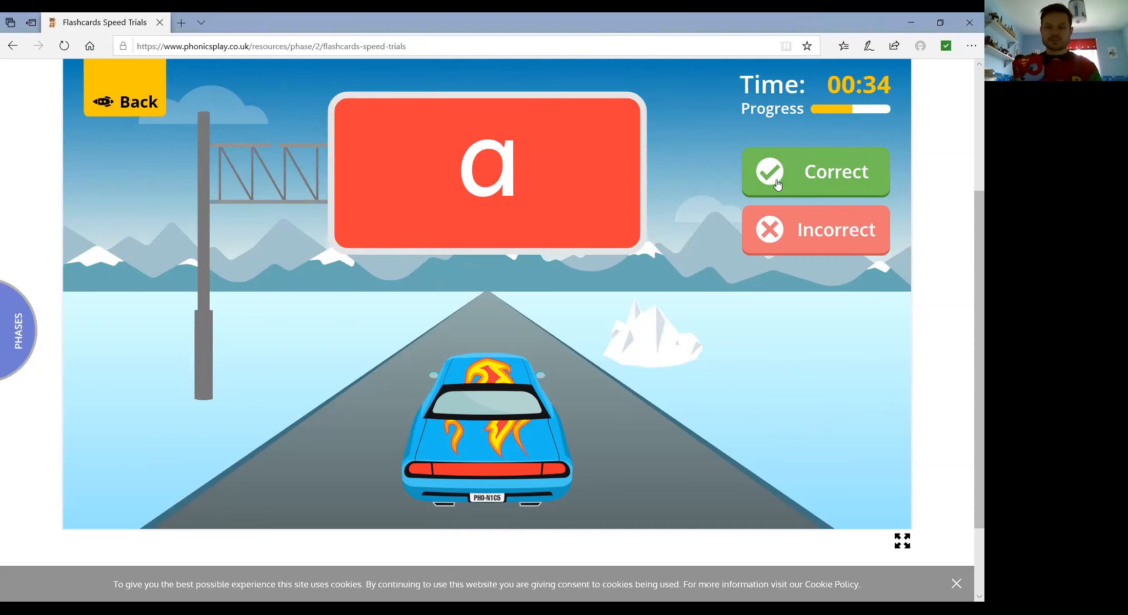
{"action": "left_click", "coordinate": [815, 172]}
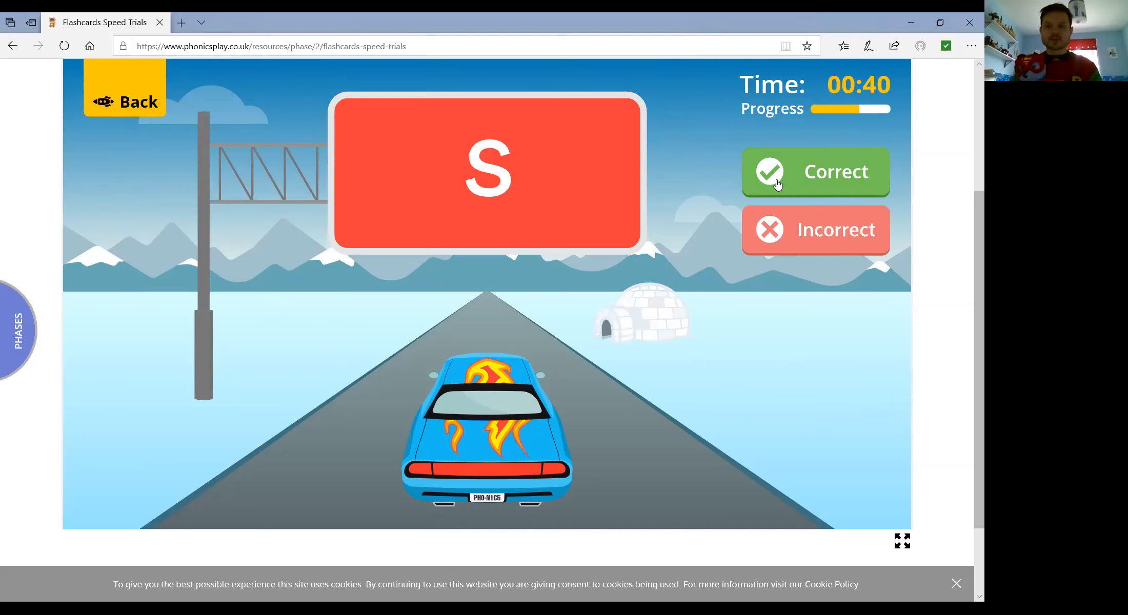
{"action": "left_click", "coordinate": [815, 171]}
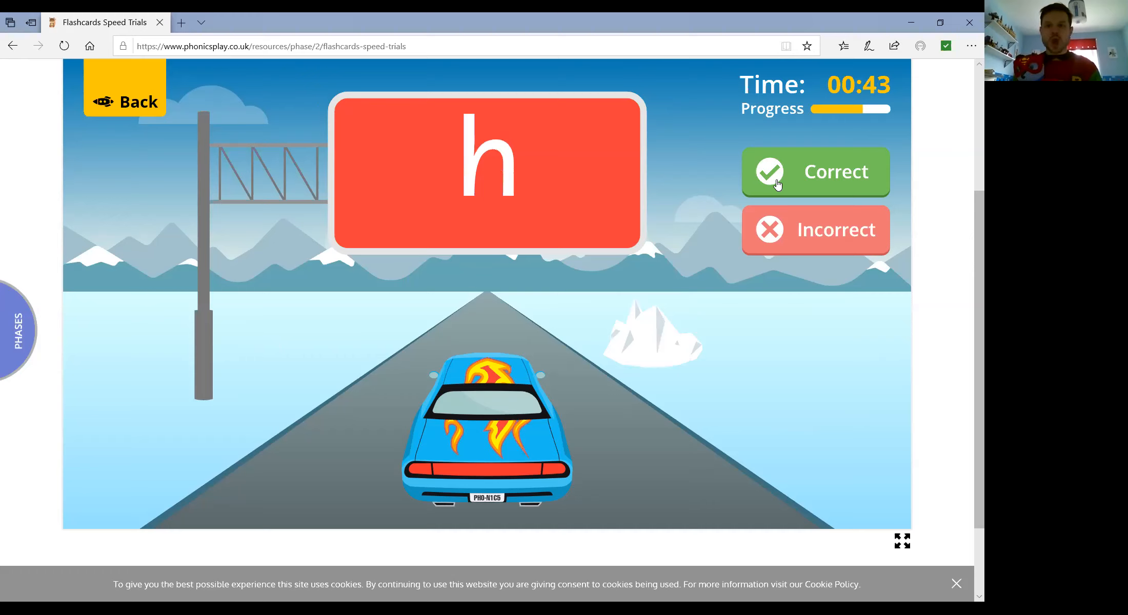
{"action": "left_click", "coordinate": [815, 171]}
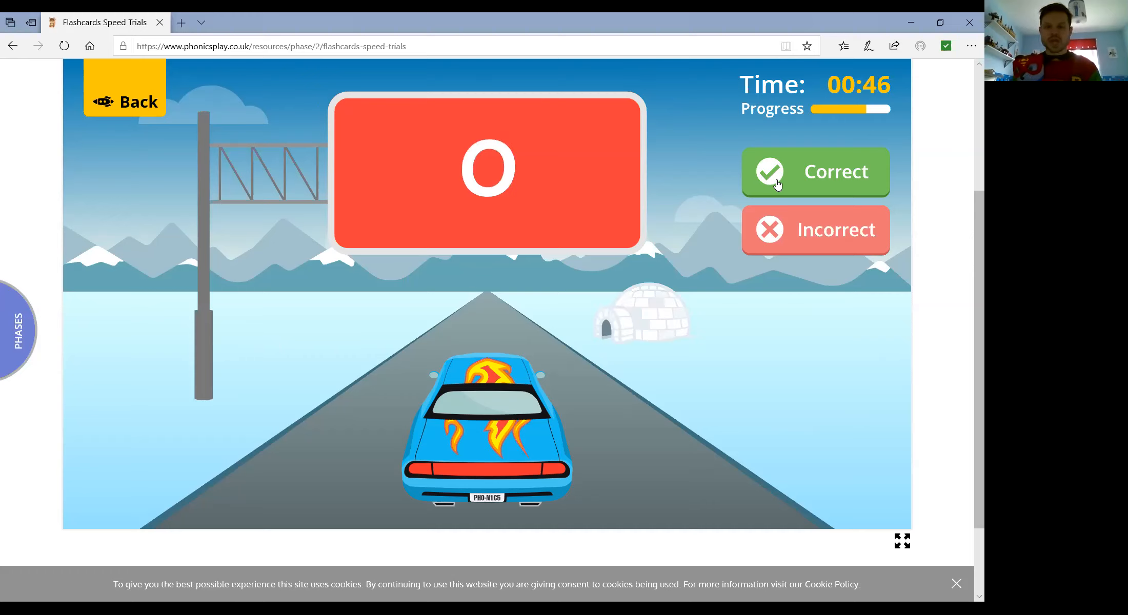
{"action": "left_click", "coordinate": [815, 171]}
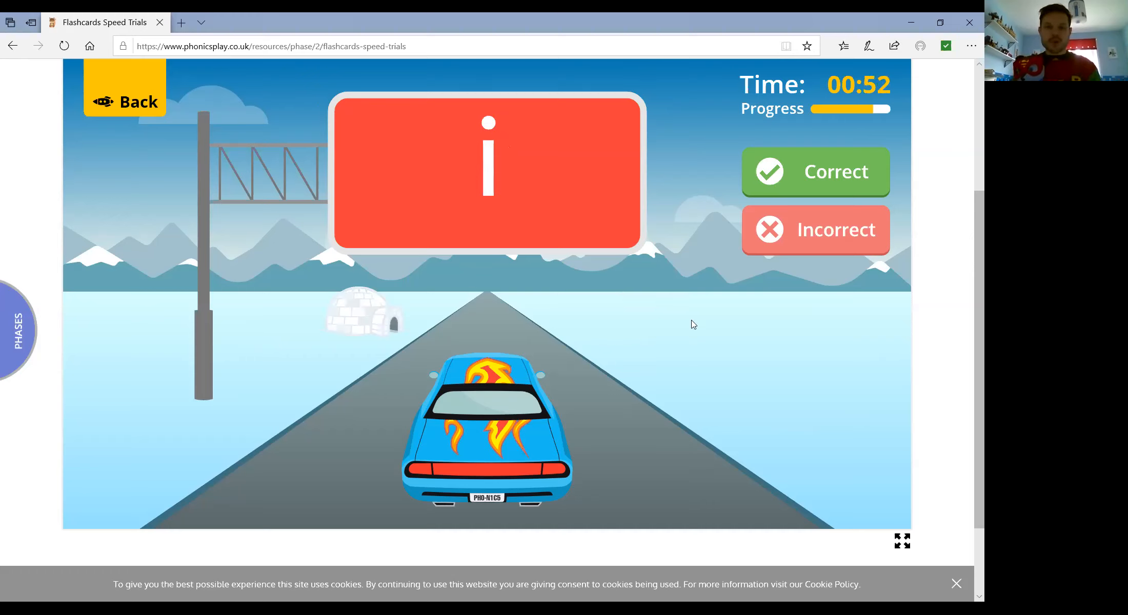
{"action": "mouse_move", "coordinate": [447, 343]}
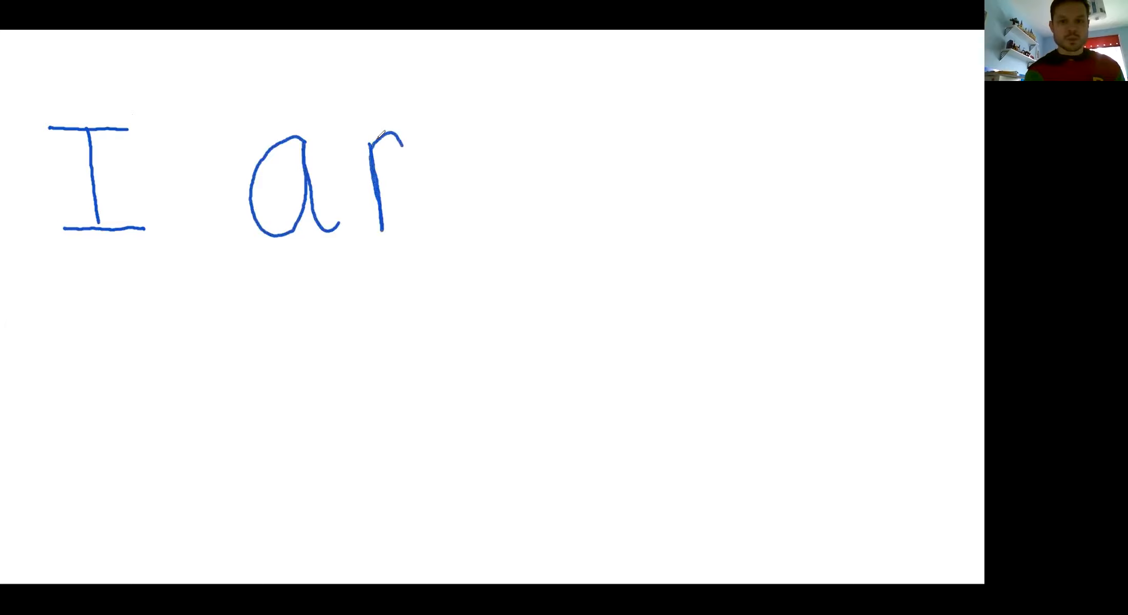
Finish the m of 'am' and write the letters of the next word beginning 'bi'
{"action": "left_click_drag", "start_coordinate": [375, 143], "coordinate": [417, 231]}
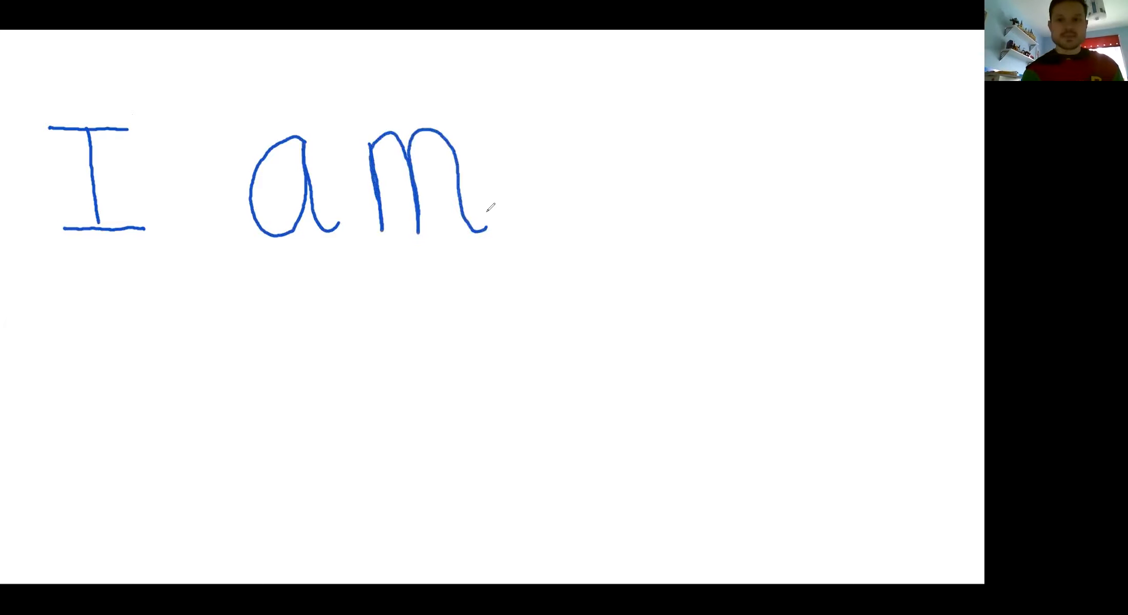
{"action": "mouse_move", "coordinate": [622, 62]}
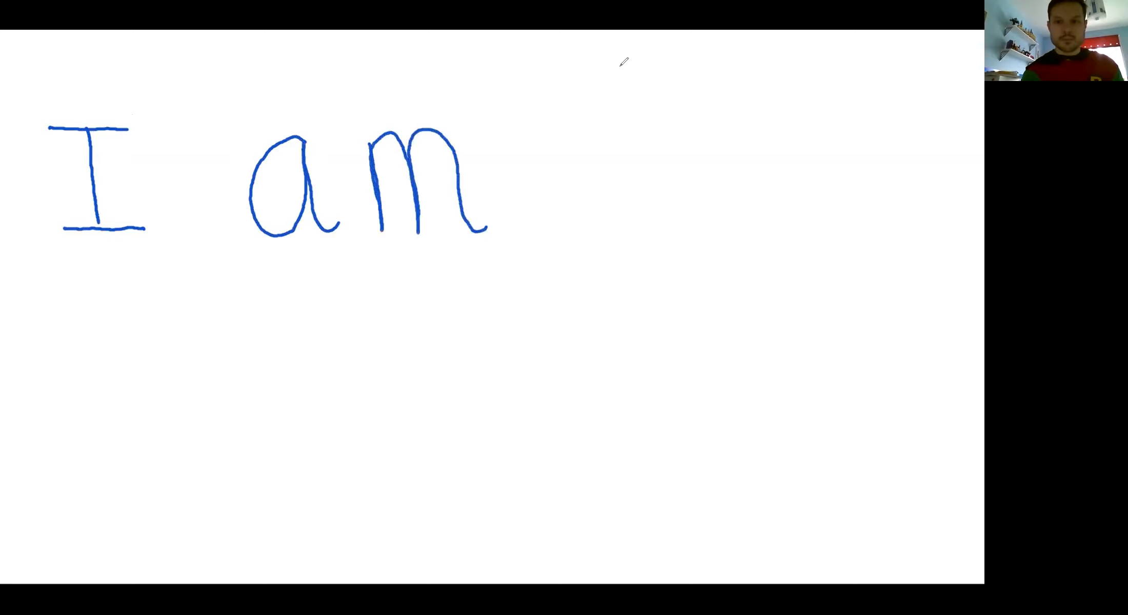
{"action": "left_click_drag", "start_coordinate": [626, 76], "coordinate": [625, 230]}
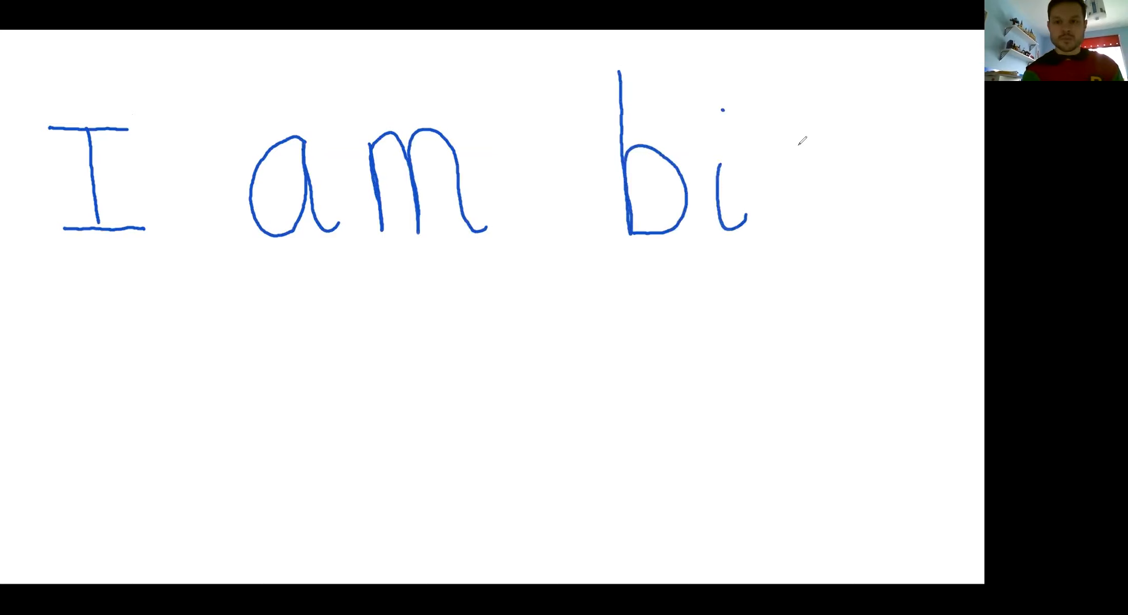
{"action": "left_click_drag", "start_coordinate": [792, 144], "coordinate": [799, 224]}
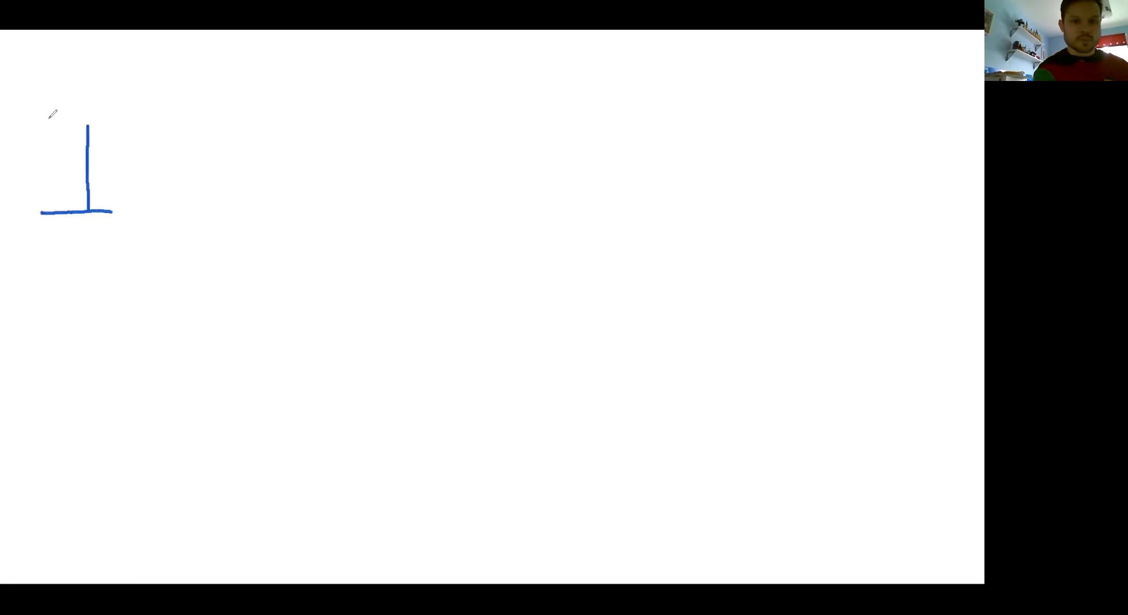
Write the capital I, 'am', and continue the word starting with r in blue pen
{"action": "left_click_drag", "start_coordinate": [40, 125], "coordinate": [124, 125]}
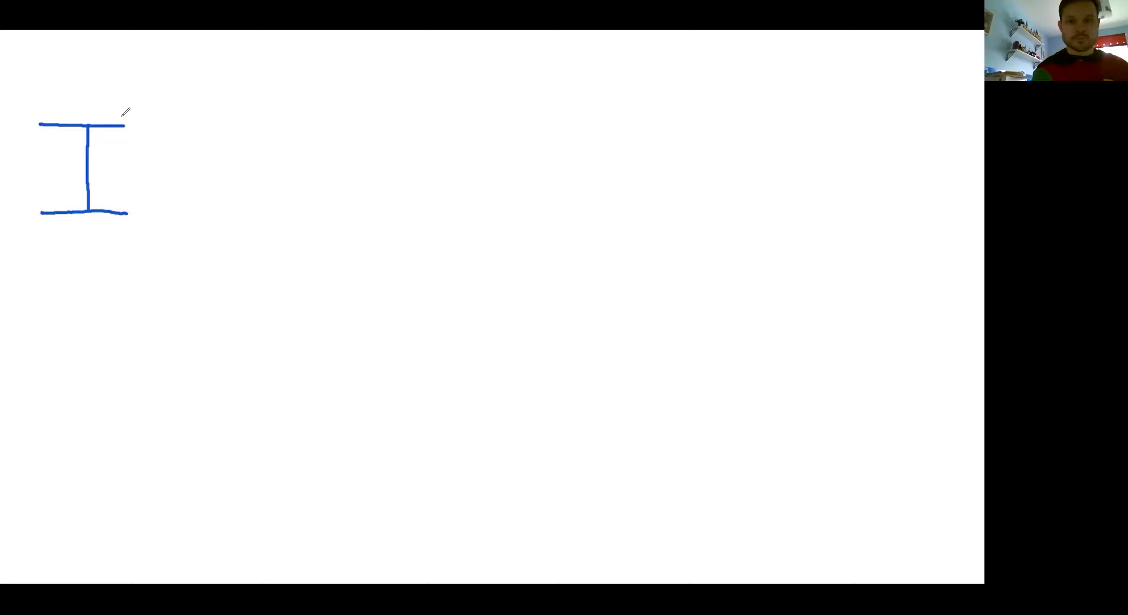
{"action": "left_click_drag", "start_coordinate": [253, 160], "coordinate": [310, 121]}
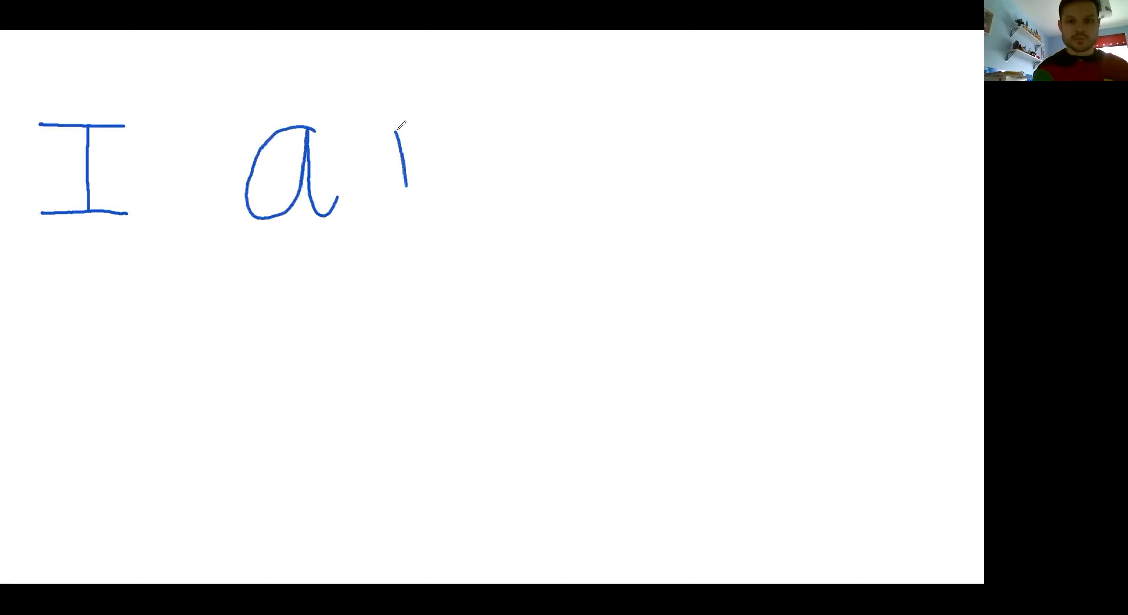
{"action": "left_click_drag", "start_coordinate": [403, 122], "coordinate": [439, 209]}
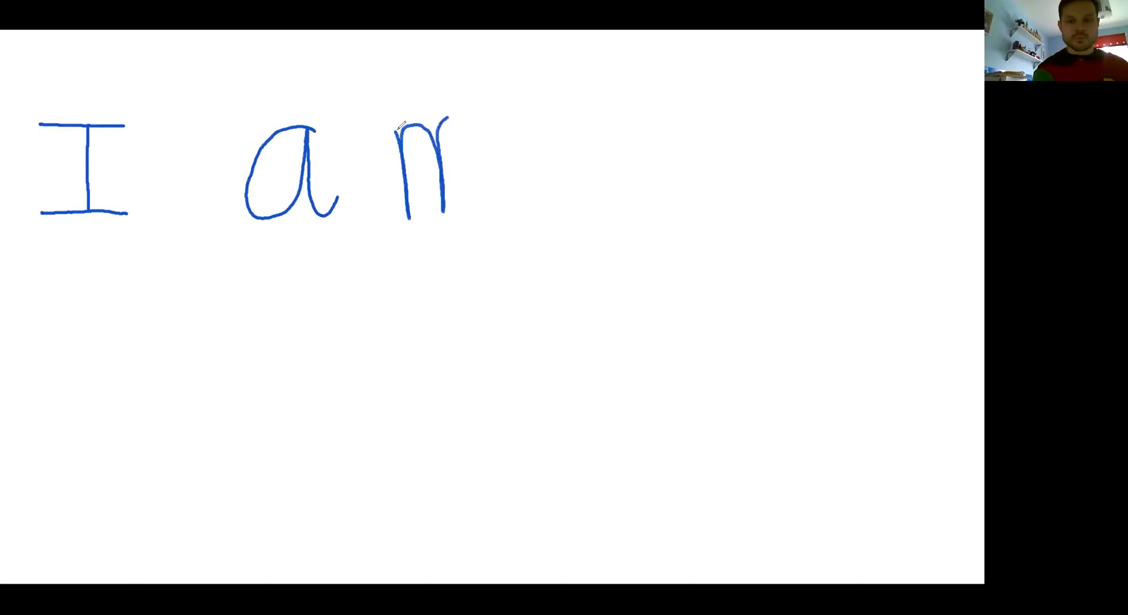
{"action": "left_click_drag", "start_coordinate": [446, 115], "coordinate": [515, 212]}
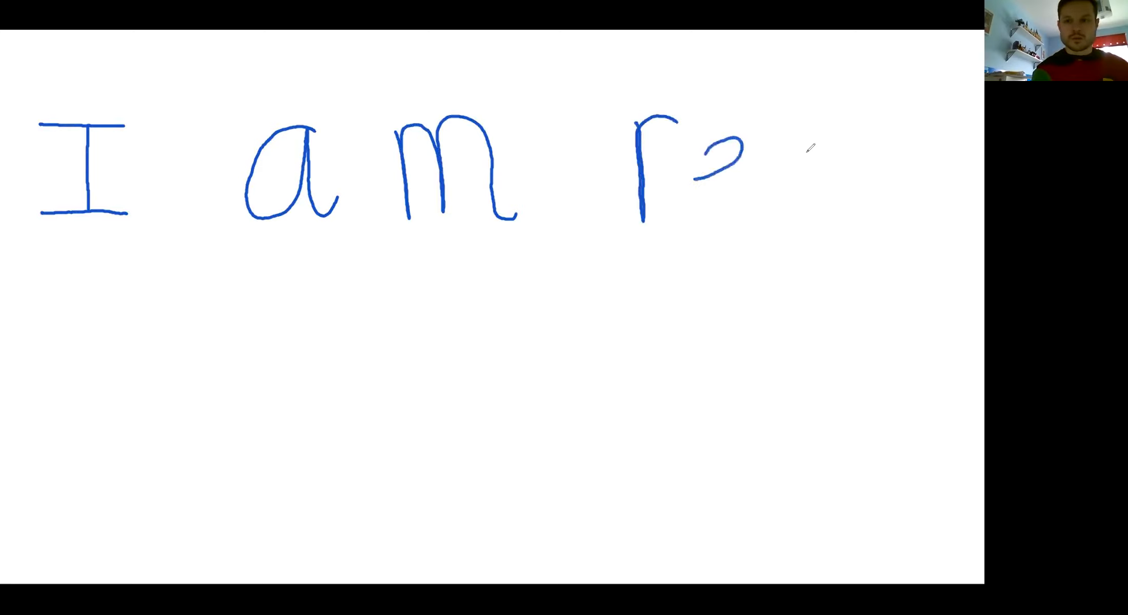
{"action": "left_click_drag", "start_coordinate": [691, 150], "coordinate": [813, 201]}
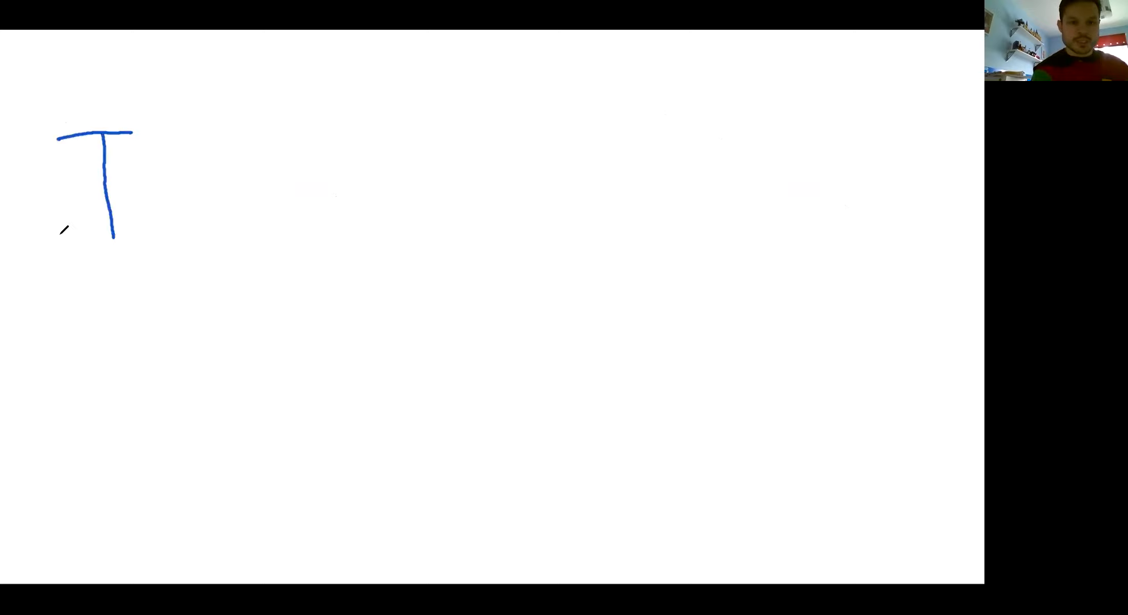
Finish the capital I, write 'have' and underline it
{"action": "left_click_drag", "start_coordinate": [65, 238], "coordinate": [136, 238]}
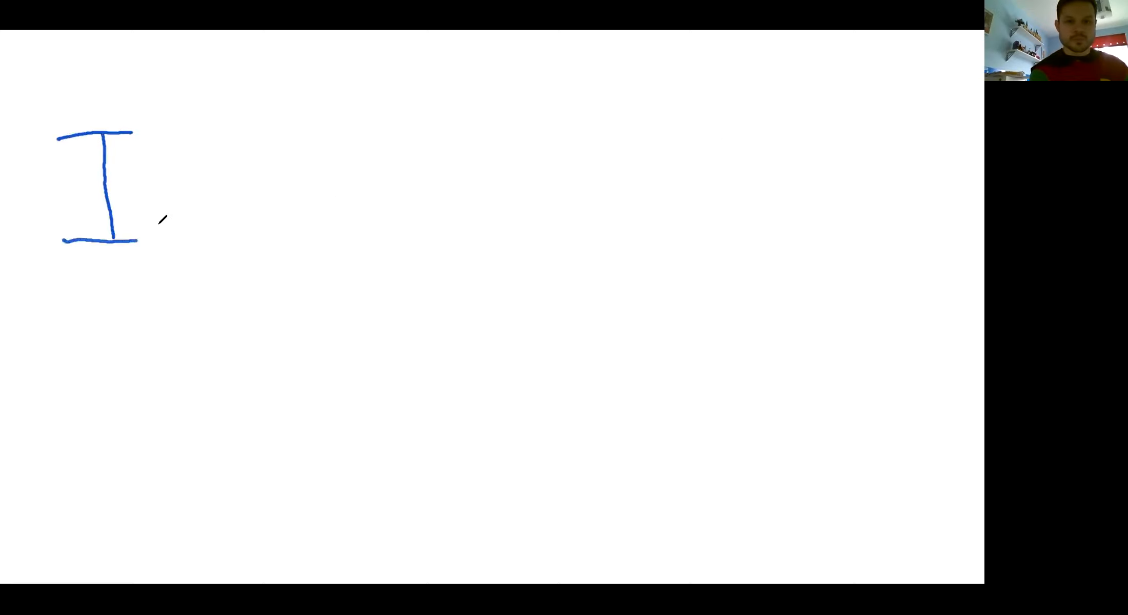
{"action": "left_click_drag", "start_coordinate": [136, 238], "coordinate": [161, 239]}
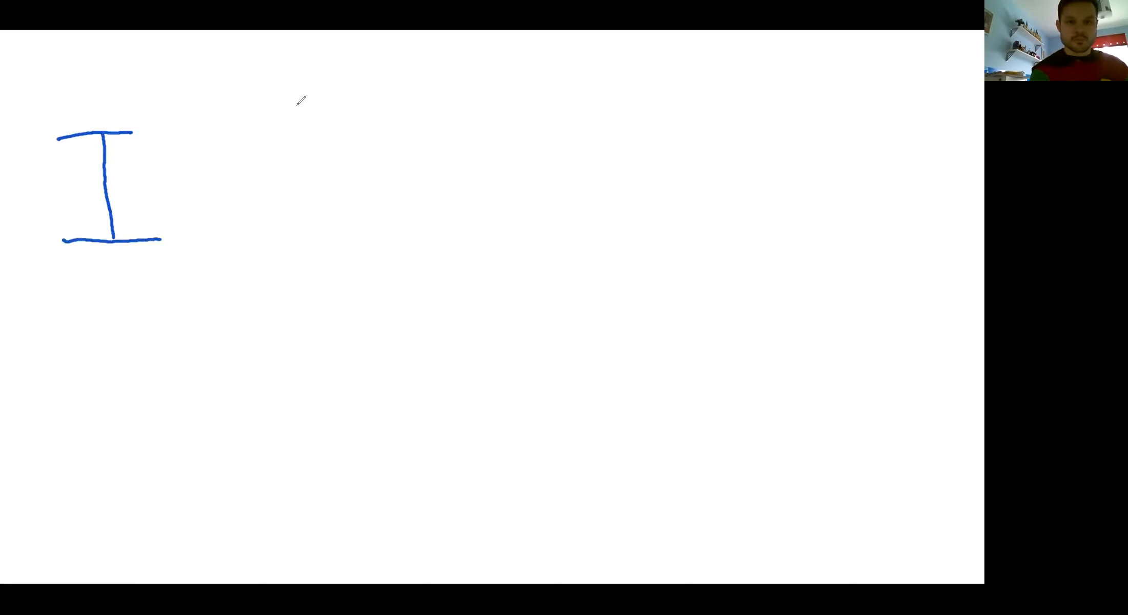
{"action": "left_click_drag", "start_coordinate": [302, 111], "coordinate": [303, 237]}
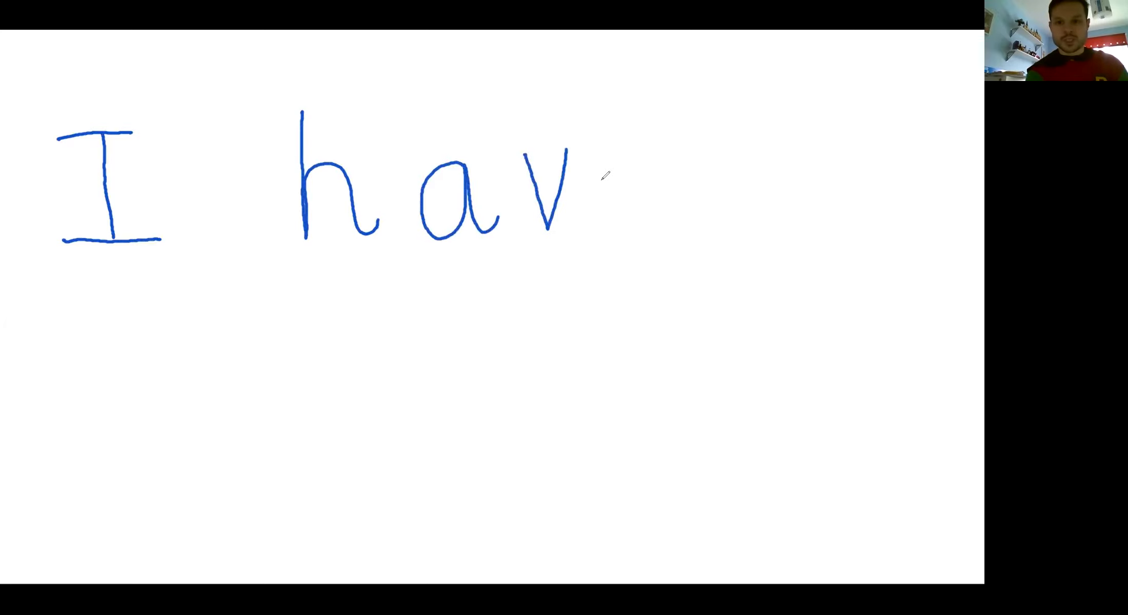
{"action": "left_click_drag", "start_coordinate": [611, 151], "coordinate": [611, 187]}
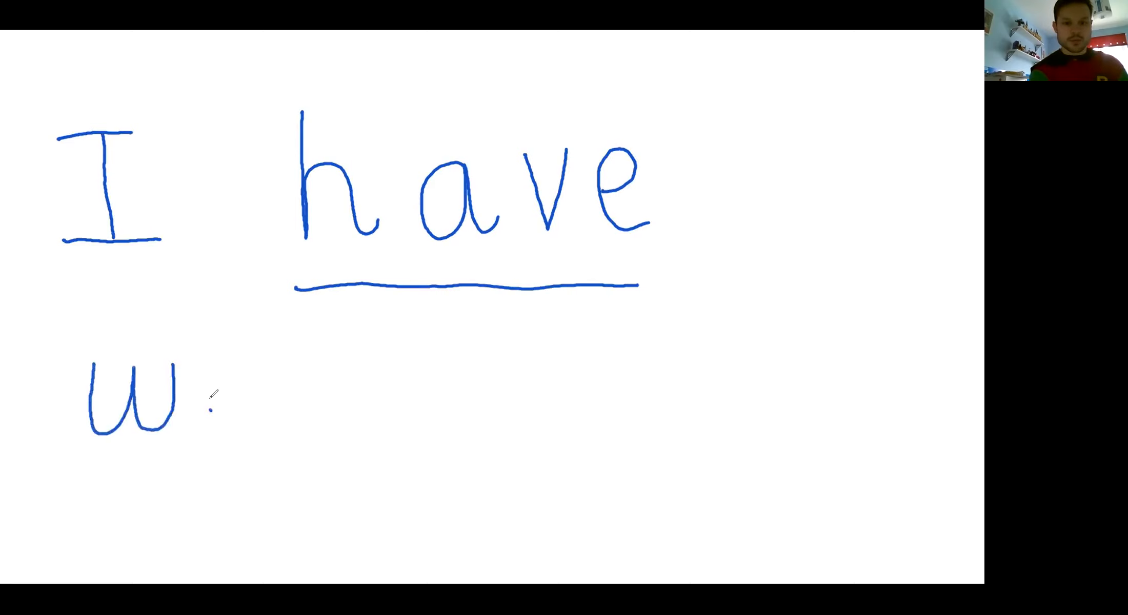
Write 'web' on the line below, adding the e and b after w
{"action": "left_click_drag", "start_coordinate": [215, 403], "coordinate": [259, 403]}
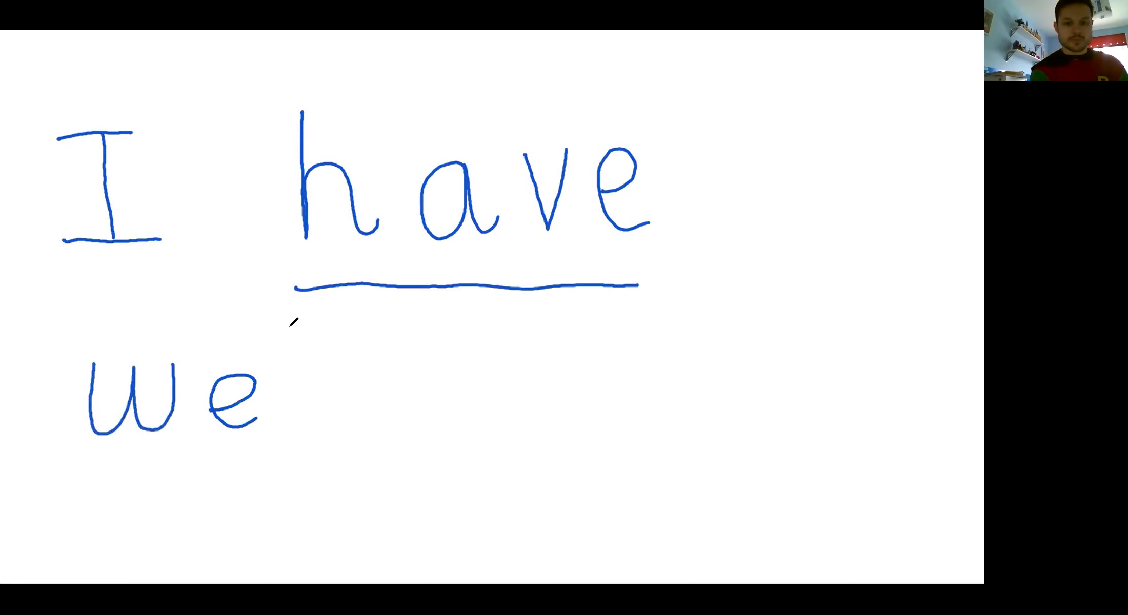
{"action": "left_click_drag", "start_coordinate": [295, 317], "coordinate": [324, 431]}
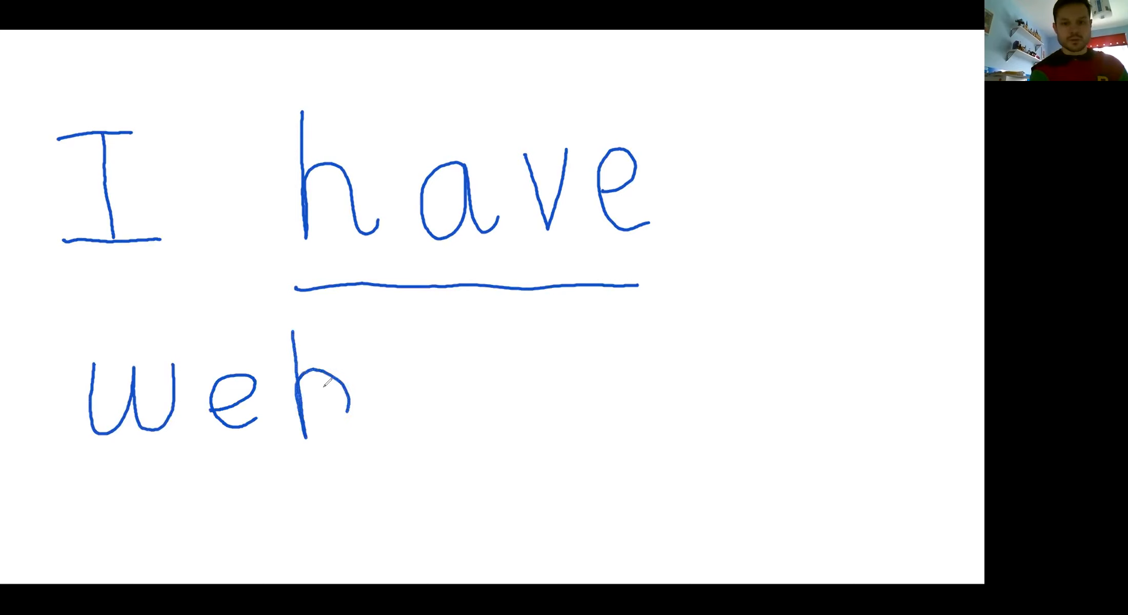